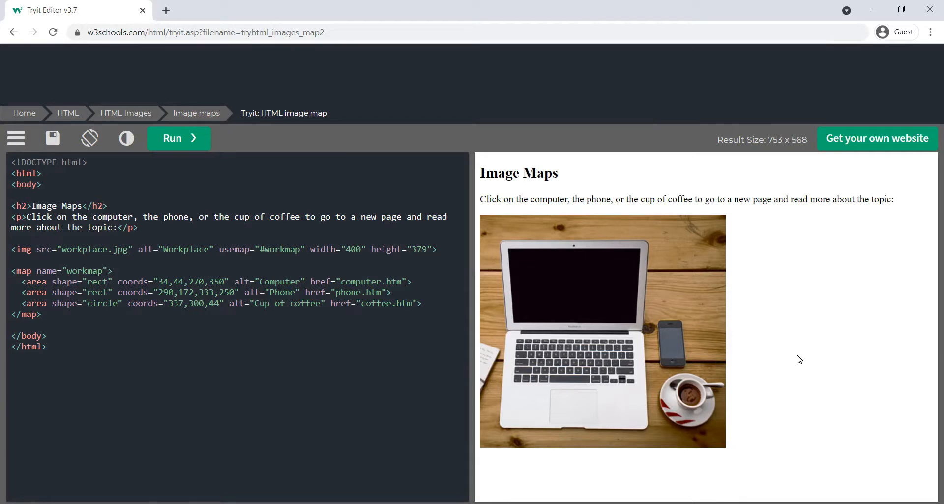
{"action": "mouse_move", "coordinate": [782, 357]}
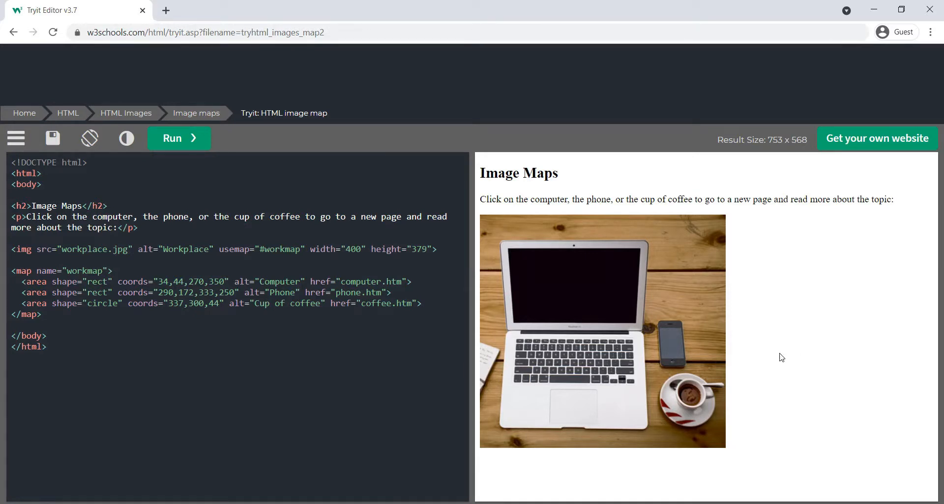
{"action": "mouse_move", "coordinate": [671, 243]}
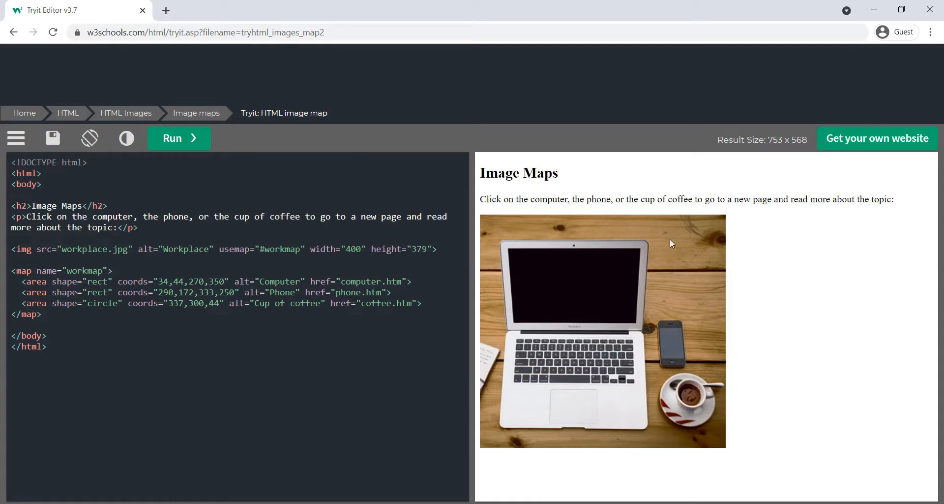
{"action": "mouse_move", "coordinate": [557, 227]}
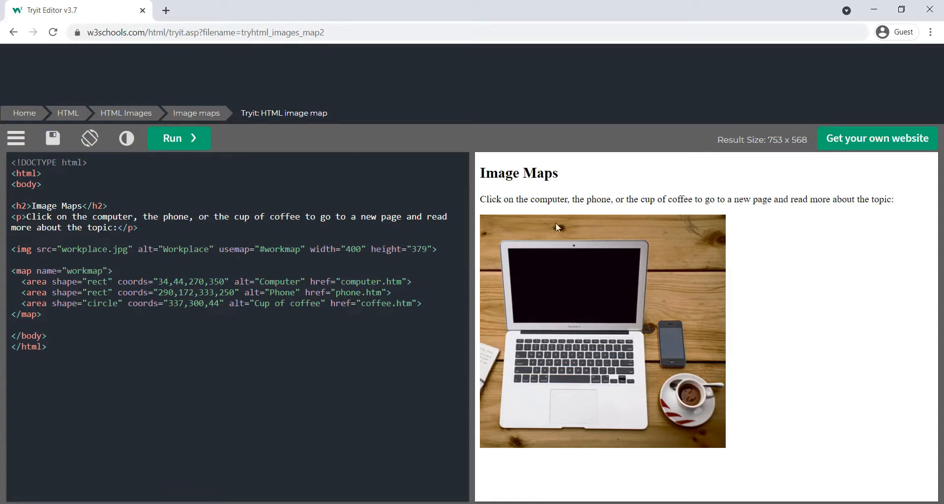
{"action": "mouse_move", "coordinate": [488, 292]}
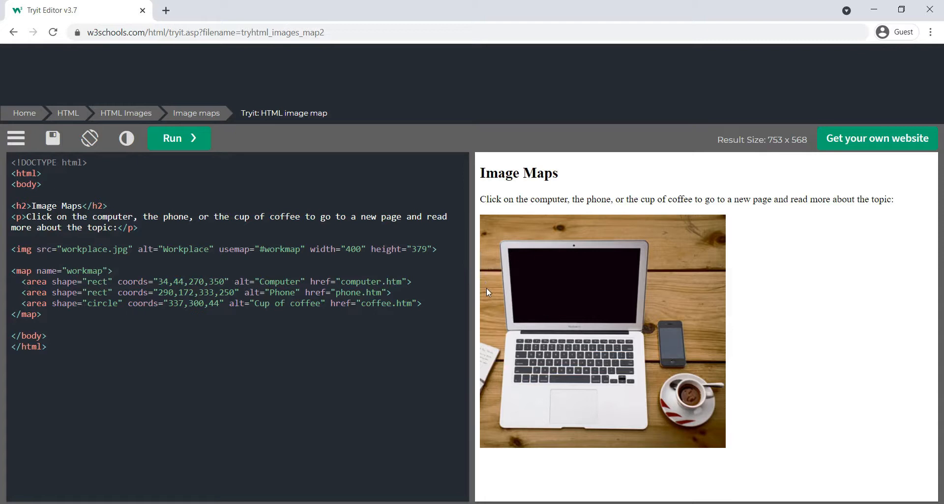
{"action": "mouse_move", "coordinate": [565, 307]}
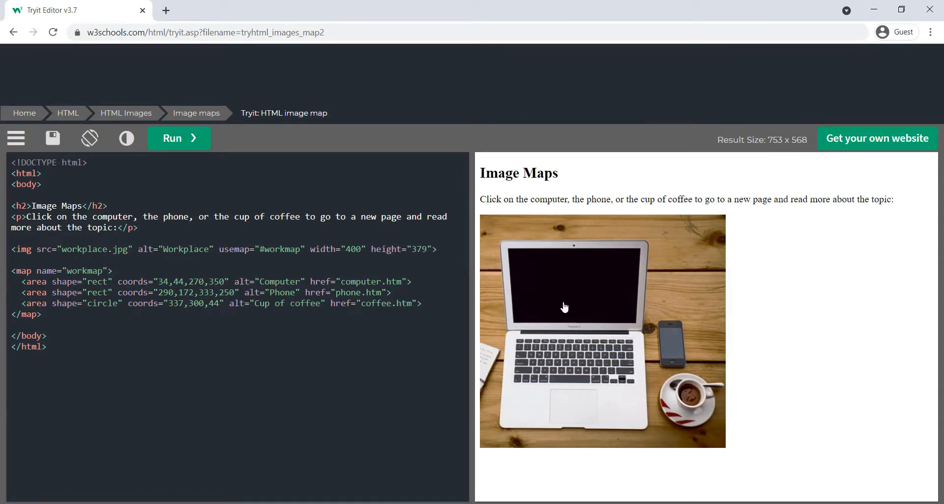
{"action": "mouse_move", "coordinate": [576, 307]}
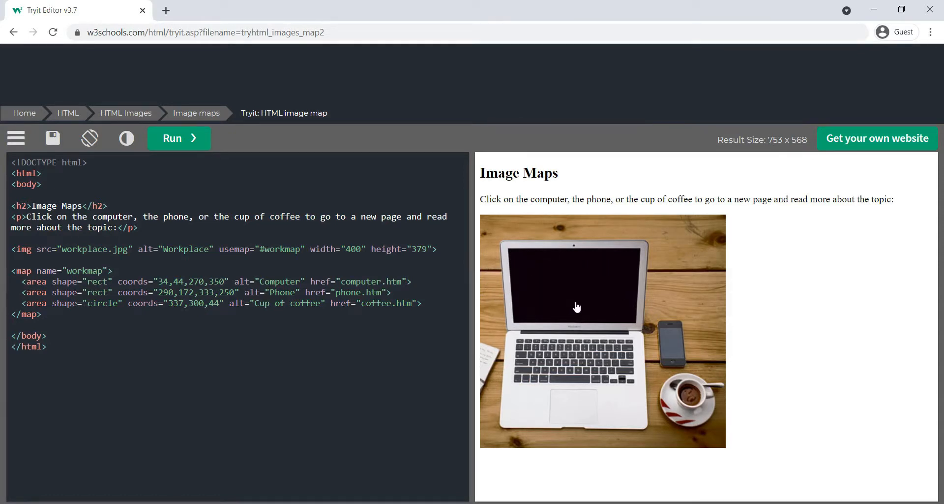
{"action": "mouse_move", "coordinate": [600, 415]}
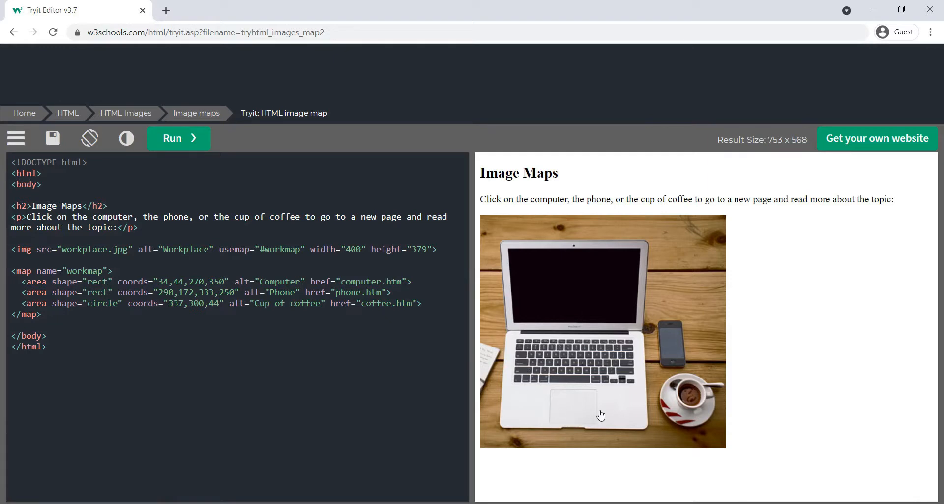
{"action": "mouse_move", "coordinate": [627, 285]}
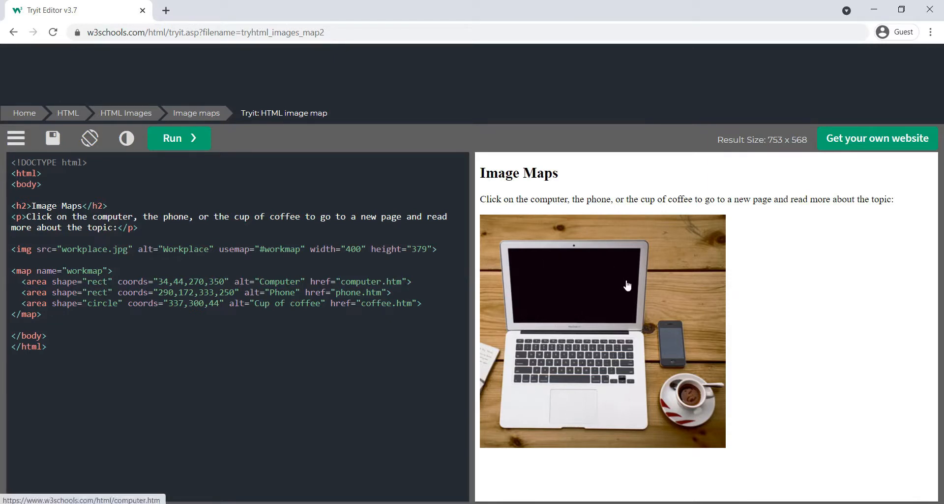
{"action": "mouse_move", "coordinate": [670, 339]}
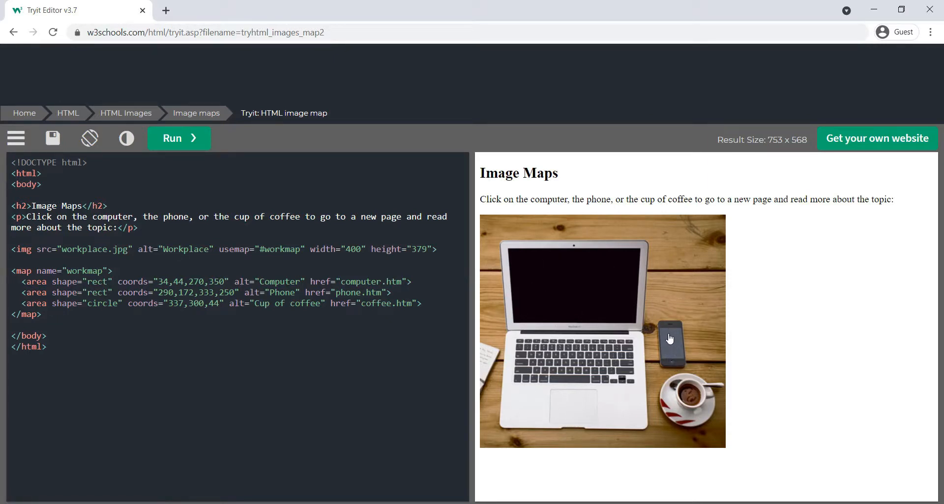
{"action": "mouse_move", "coordinate": [705, 394]}
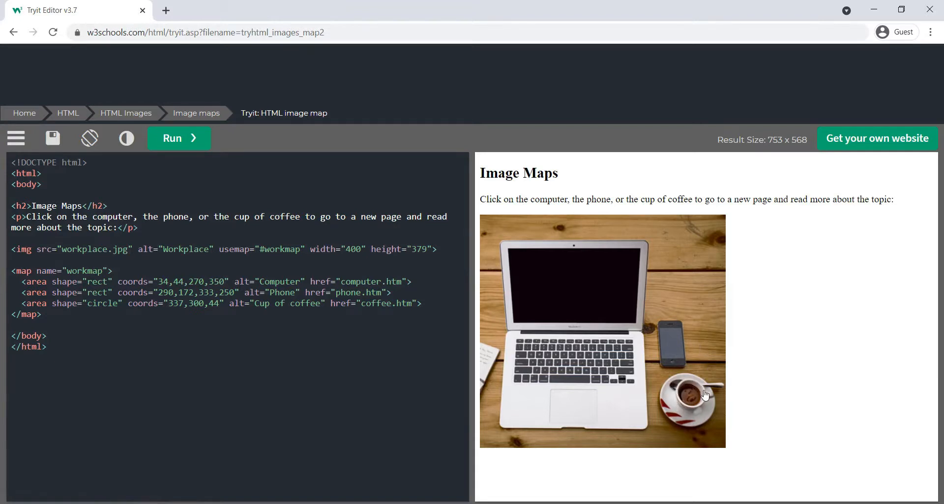
{"action": "mouse_move", "coordinate": [564, 290]}
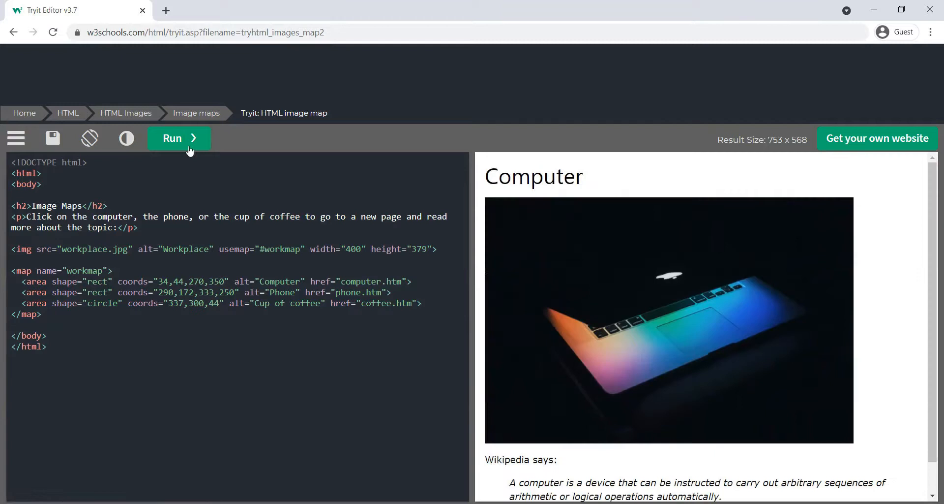
Review the image map demo and the computer area's coords 34,44,270,350 in the HTML.
{"action": "left_click", "coordinate": [669, 326]}
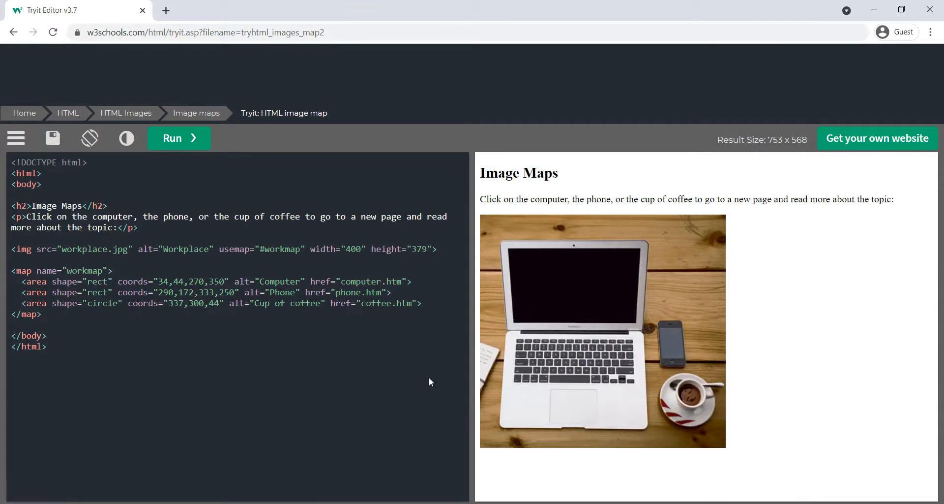
{"action": "mouse_move", "coordinate": [423, 386]}
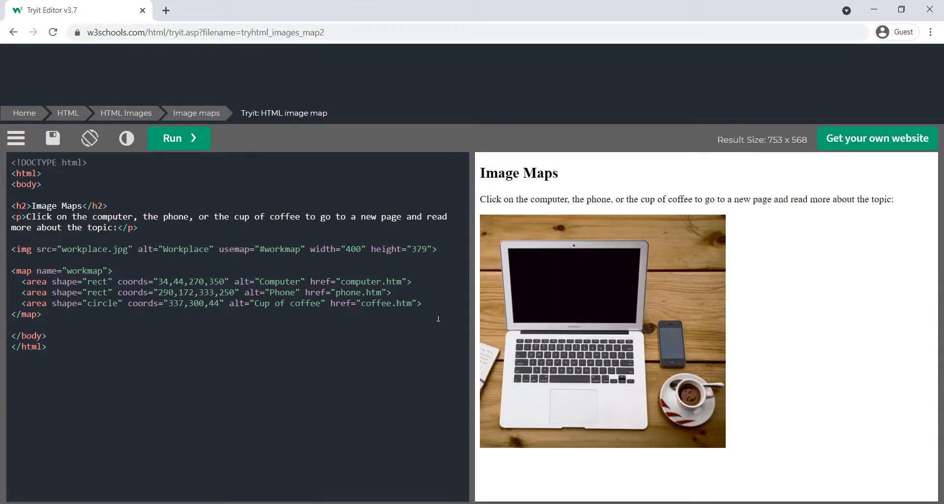
{"action": "mouse_move", "coordinate": [491, 245]}
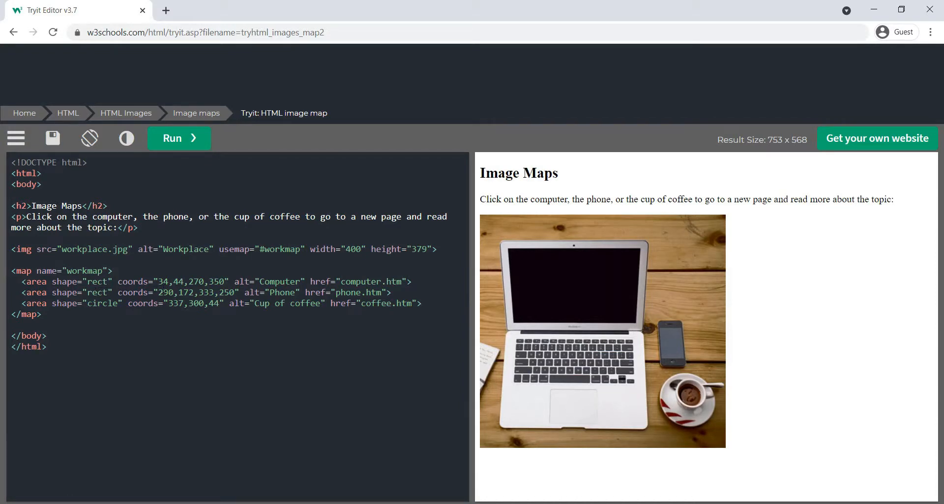
{"action": "double_click", "coordinate": [171, 282]}
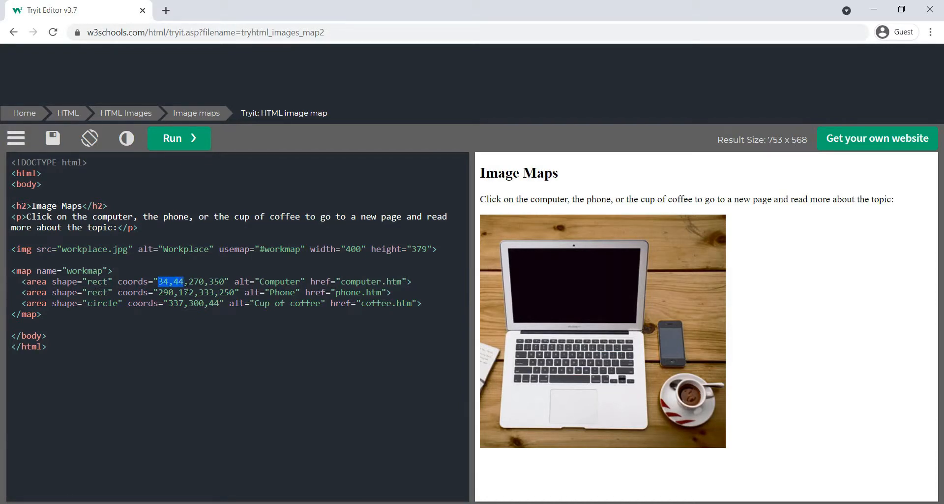
{"action": "mouse_move", "coordinate": [505, 251]}
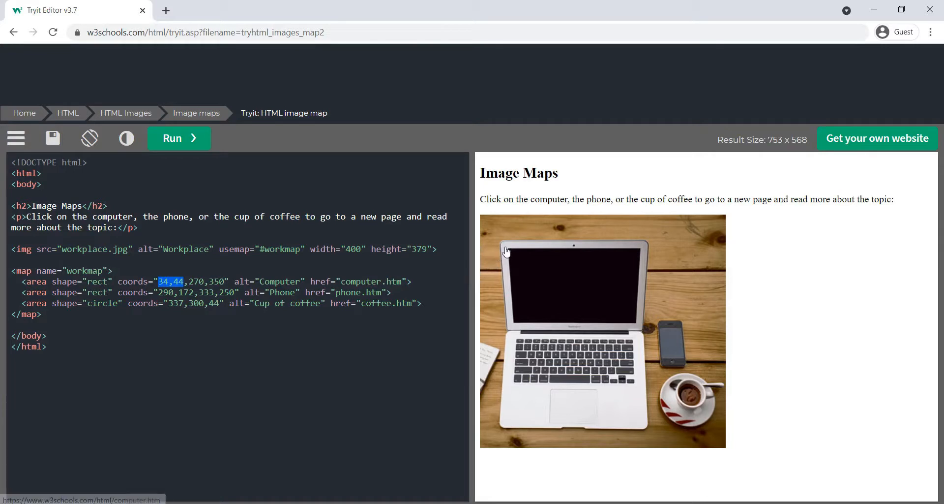
{"action": "mouse_move", "coordinate": [500, 247]}
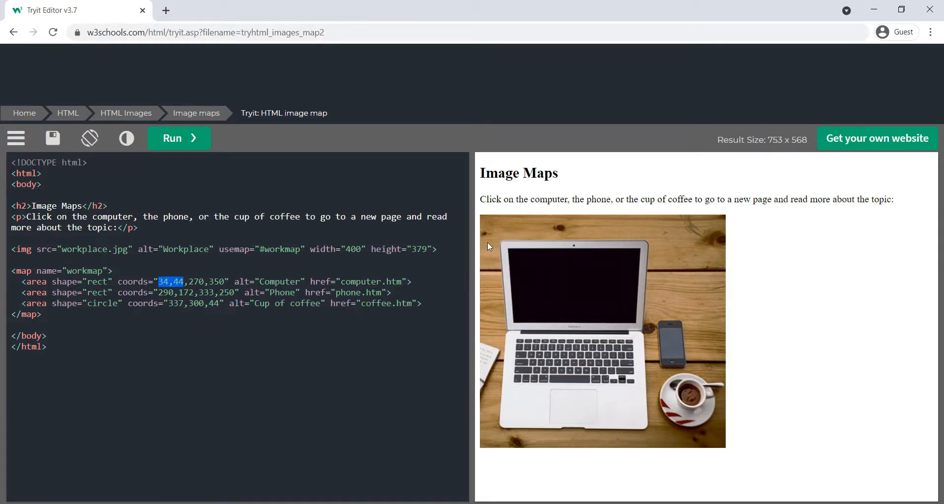
{"action": "mouse_move", "coordinate": [507, 218]}
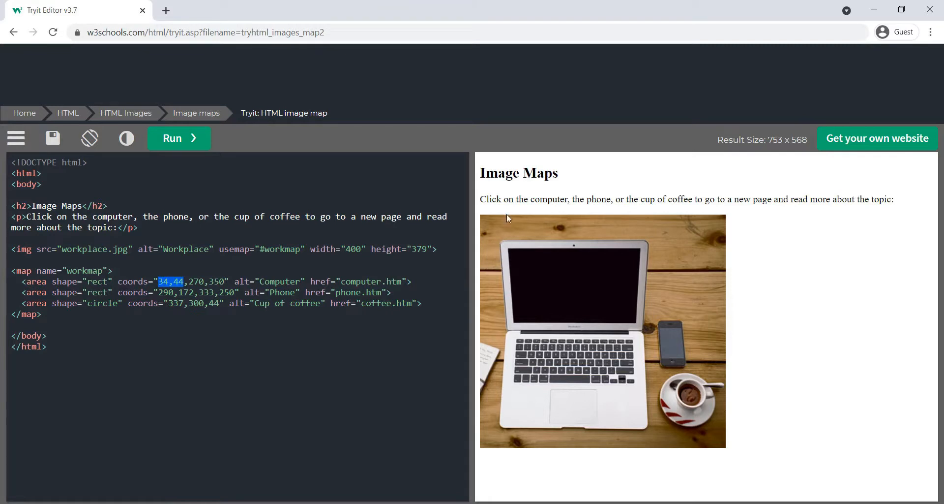
{"action": "mouse_move", "coordinate": [648, 428]}
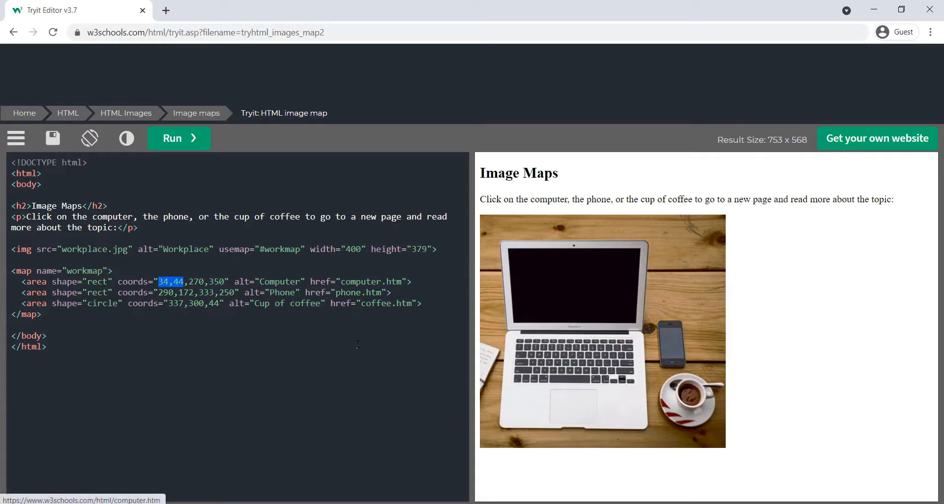
{"action": "double_click", "coordinate": [195, 281]}
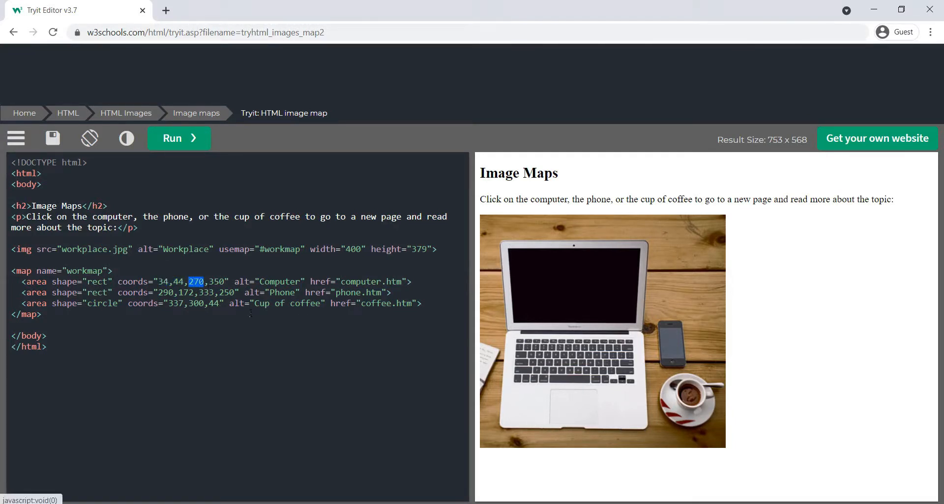
{"action": "double_click", "coordinate": [215, 282]}
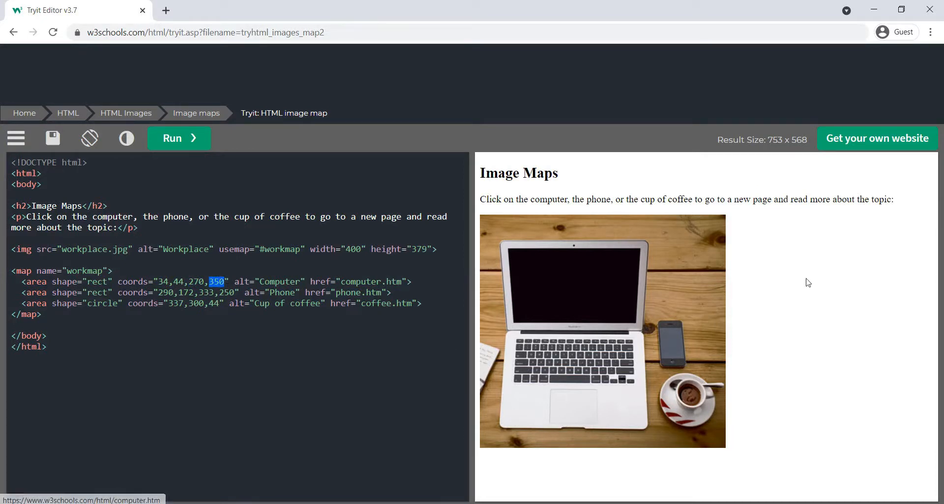
{"action": "mouse_move", "coordinate": [814, 292]}
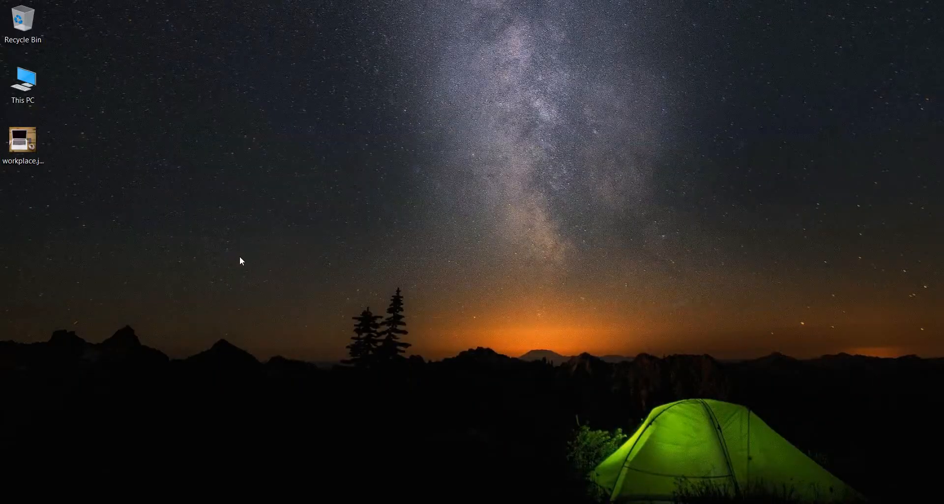
{"action": "mouse_move", "coordinate": [57, 176]}
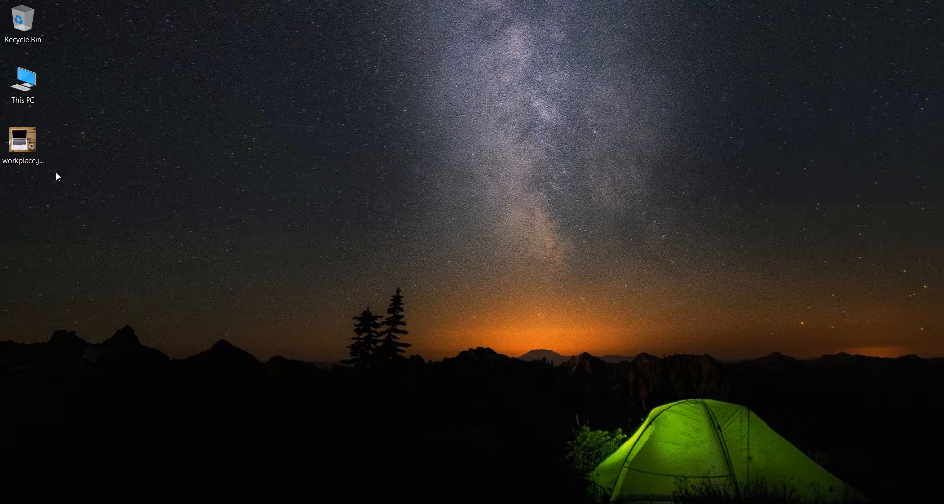
Open workplace.jpg from the desktop in Paint via Open with.
{"action": "right_click", "coordinate": [22, 142]}
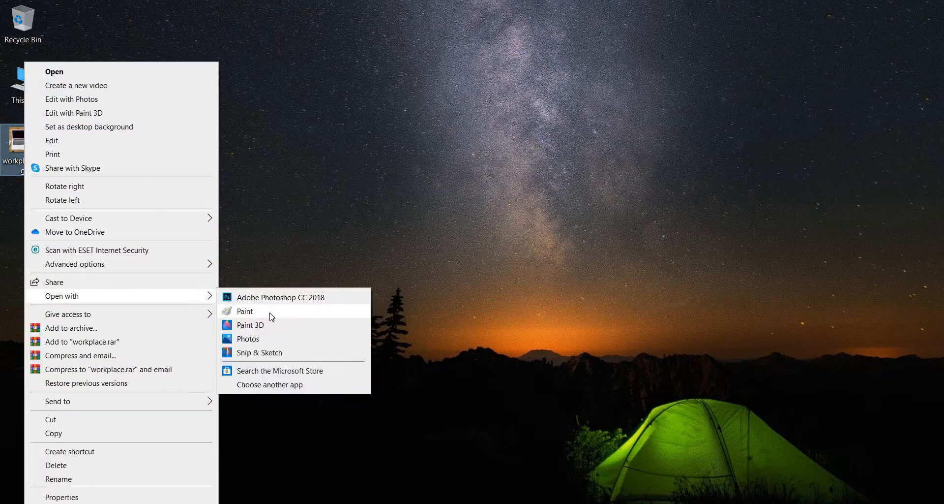
{"action": "left_click", "coordinate": [245, 312]}
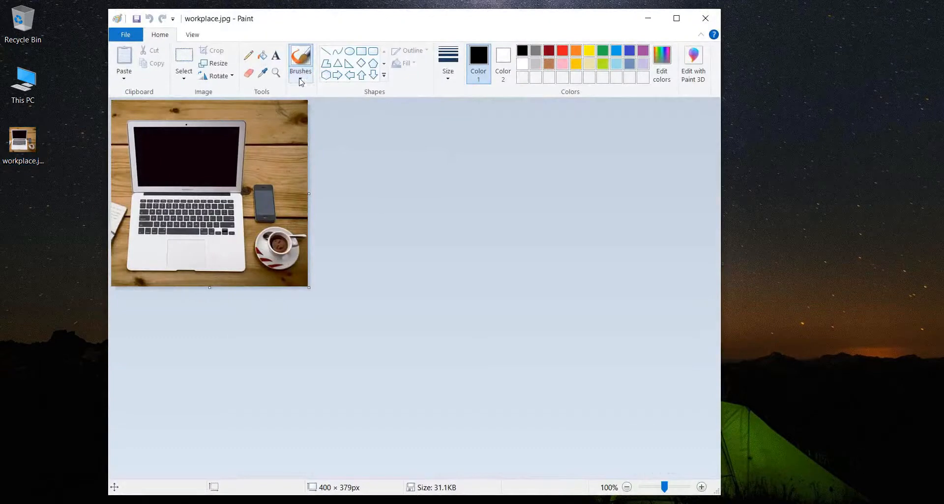
Zoom the workplace photo to 200% with the Magnifier.
{"action": "left_click", "coordinate": [702, 487]}
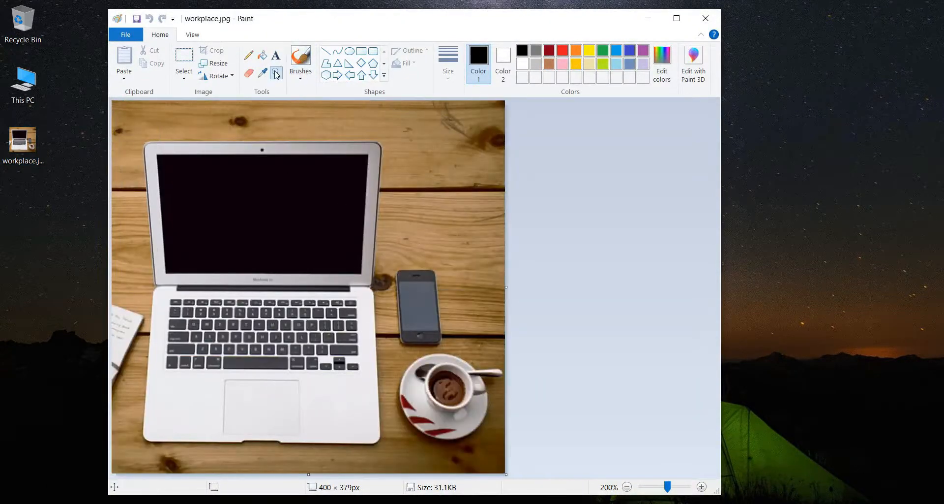
{"action": "mouse_move", "coordinate": [184, 60]}
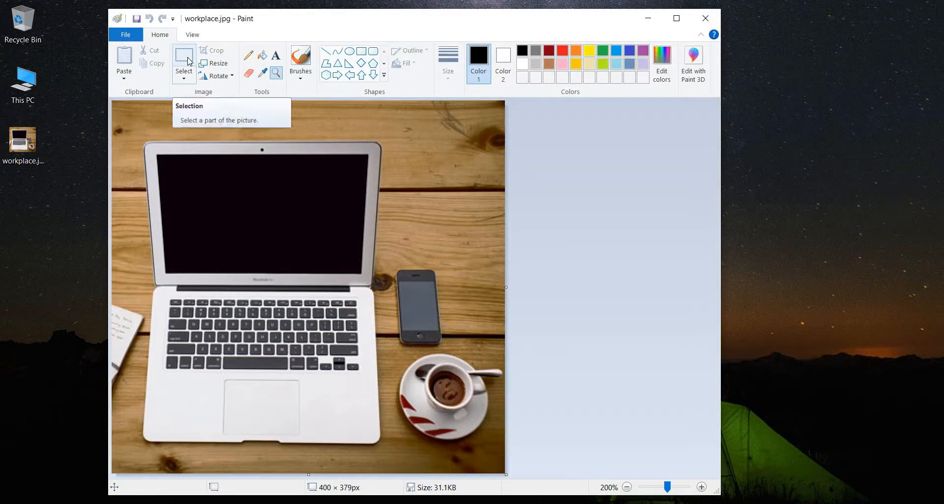
{"action": "mouse_move", "coordinate": [245, 47]}
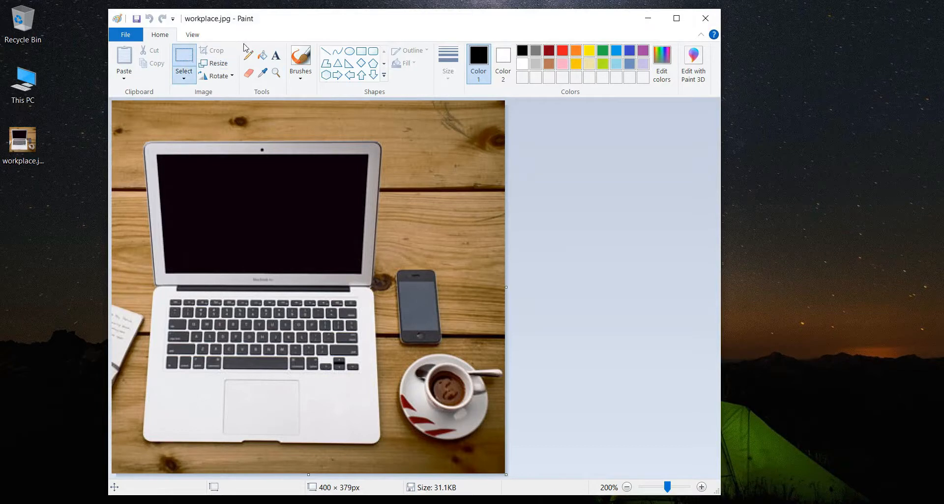
{"action": "mouse_move", "coordinate": [276, 73]}
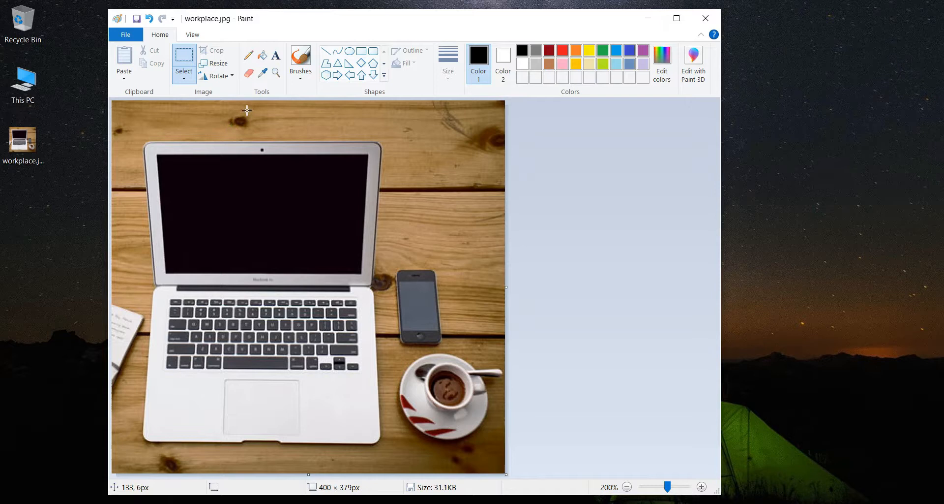
{"action": "mouse_move", "coordinate": [235, 279]}
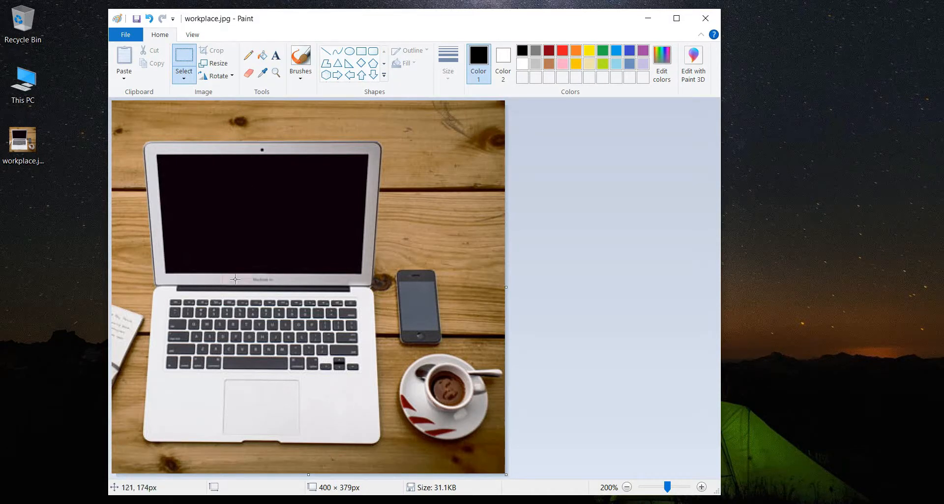
{"action": "mouse_move", "coordinate": [175, 438]}
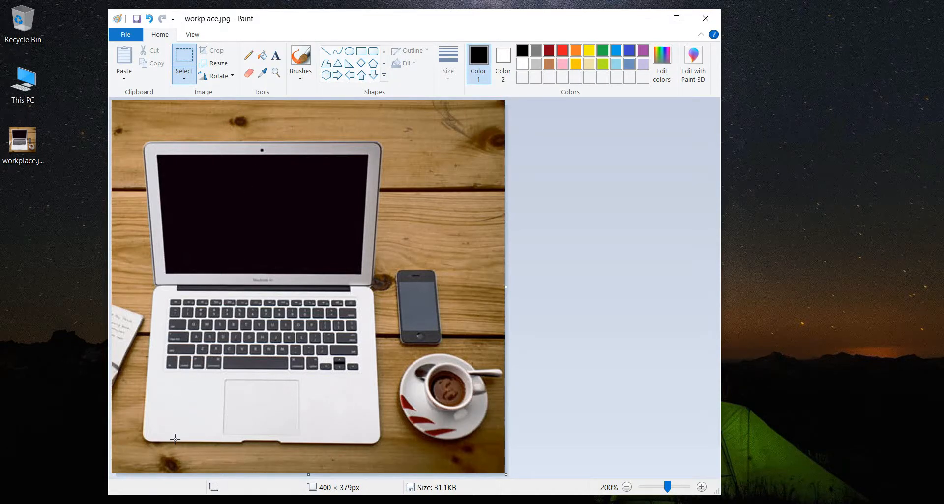
{"action": "mouse_move", "coordinate": [143, 491]}
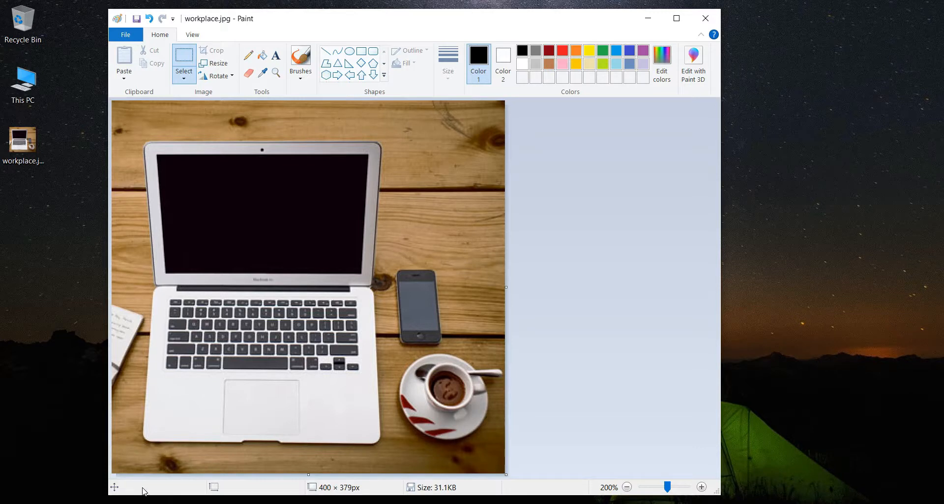
{"action": "mouse_move", "coordinate": [189, 428]}
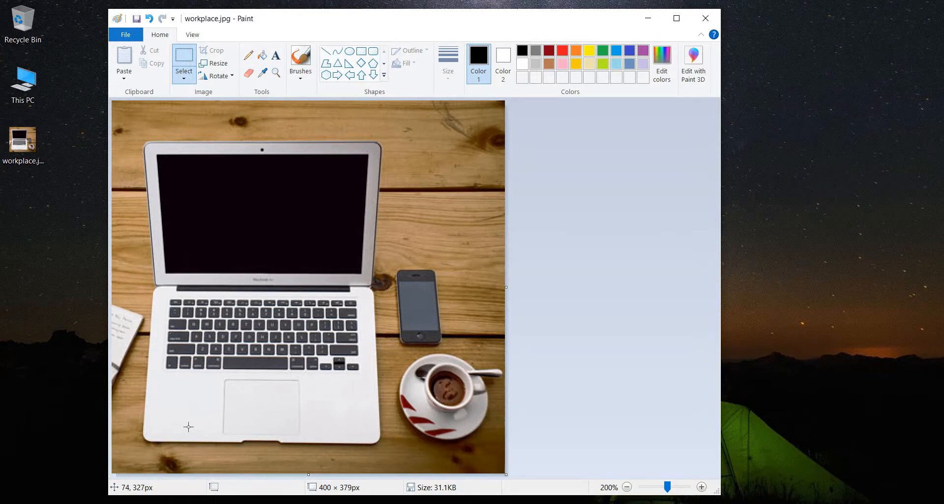
{"action": "mouse_move", "coordinate": [224, 307]}
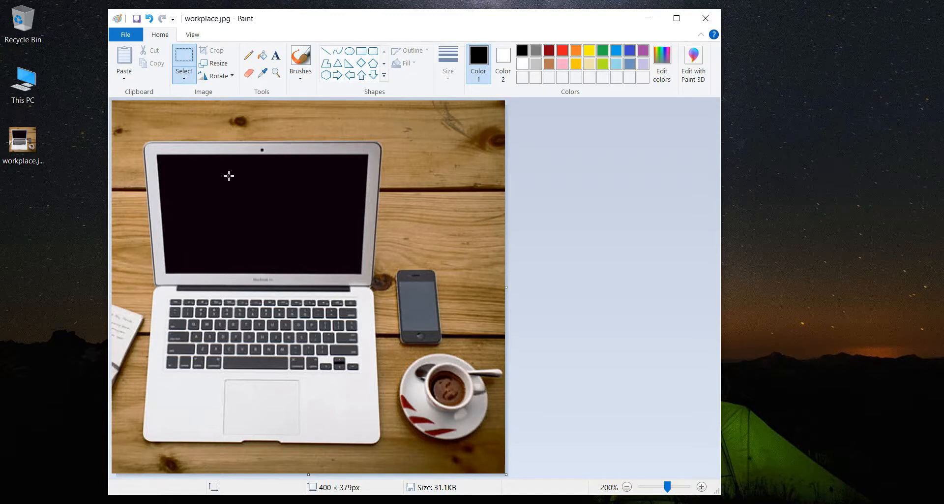
{"action": "mouse_move", "coordinate": [118, 107]}
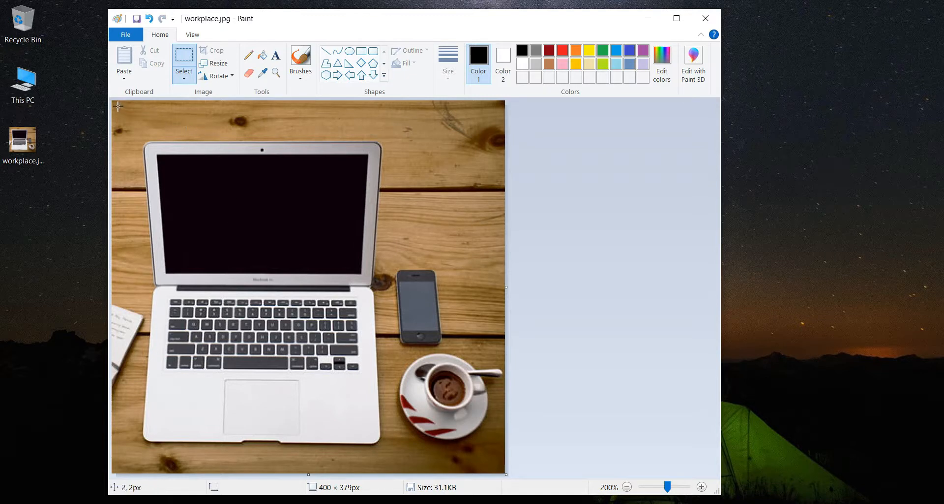
{"action": "mouse_move", "coordinate": [320, 135]}
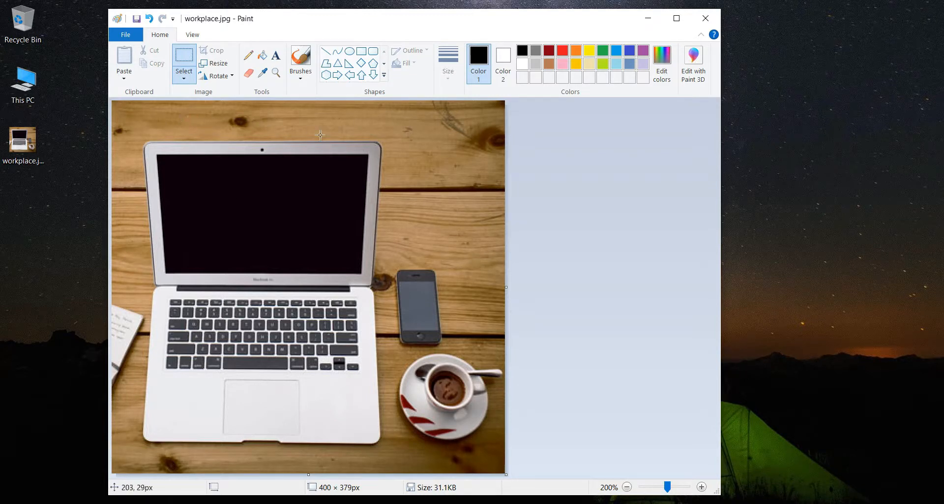
{"action": "mouse_move", "coordinate": [447, 243]}
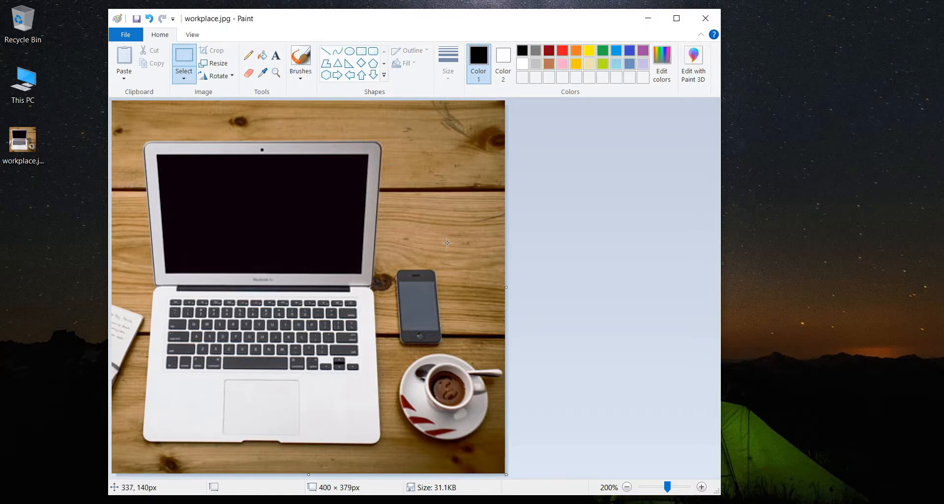
{"action": "mouse_move", "coordinate": [490, 407]}
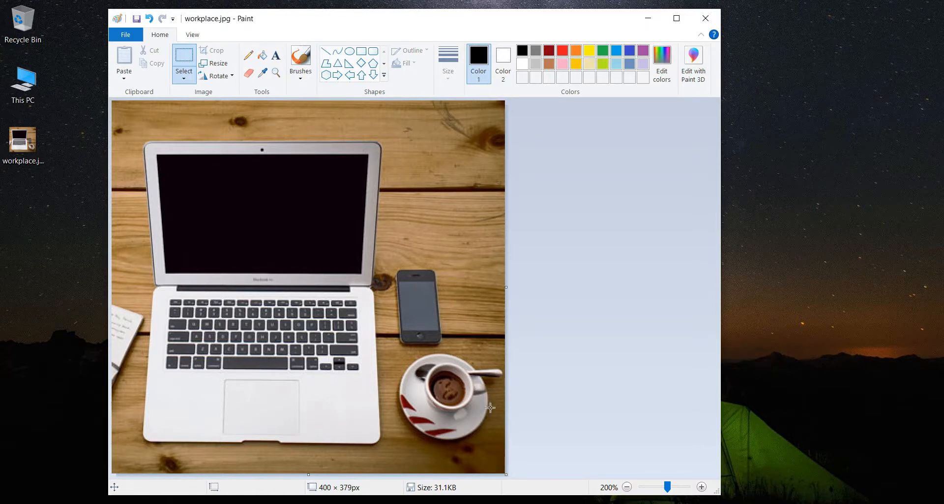
{"action": "mouse_move", "coordinate": [509, 477]}
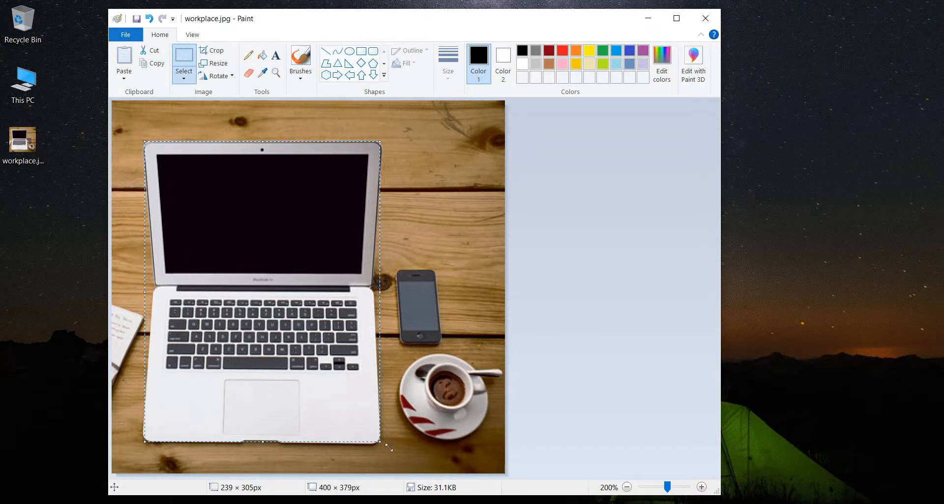
{"action": "mouse_move", "coordinate": [127, 147]}
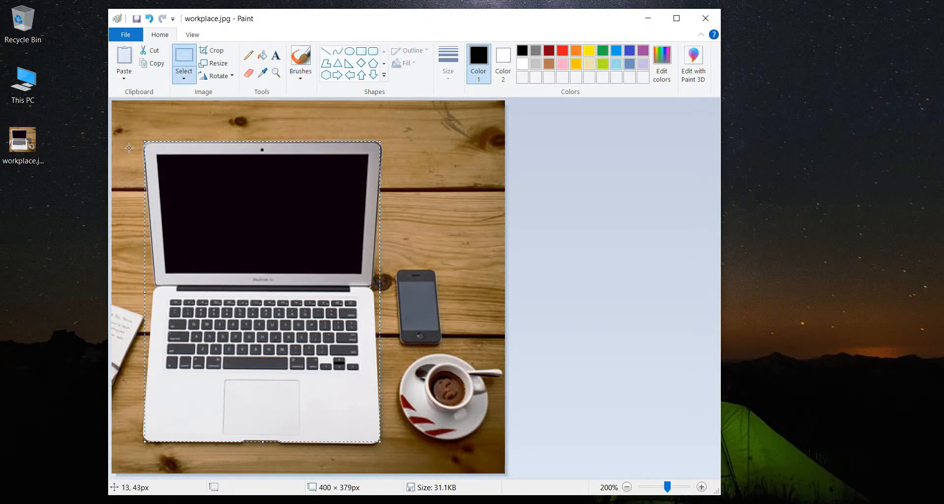
Clear the laptop selection to read its corner coordinates from the status bar.
{"action": "left_click", "coordinate": [149, 149]}
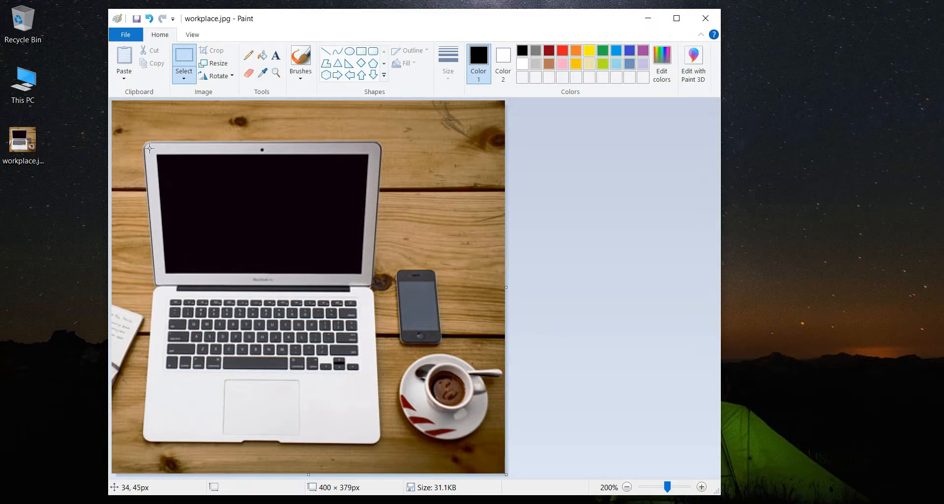
{"action": "mouse_move", "coordinate": [149, 147]}
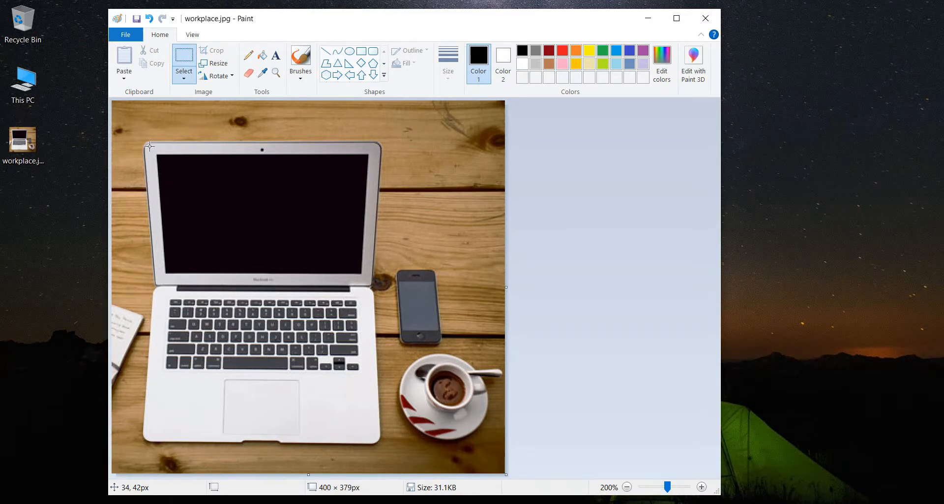
{"action": "mouse_move", "coordinate": [369, 114]}
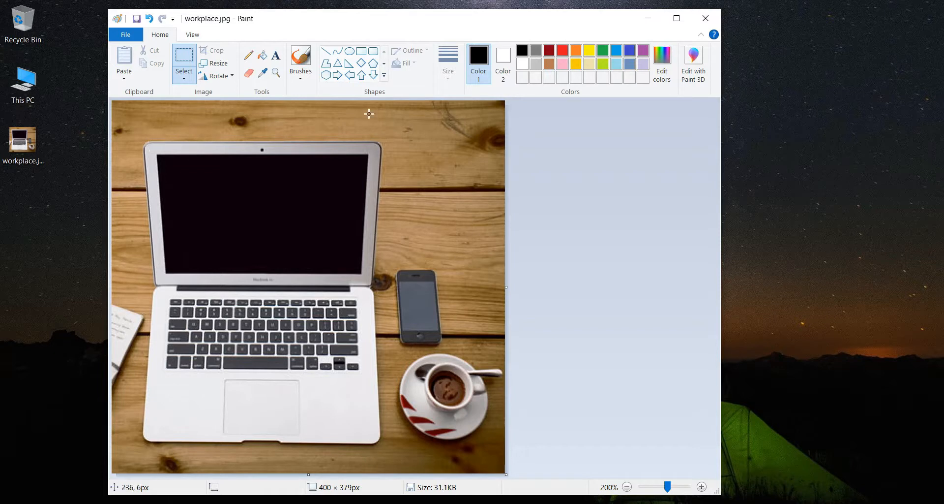
{"action": "mouse_move", "coordinate": [383, 446]}
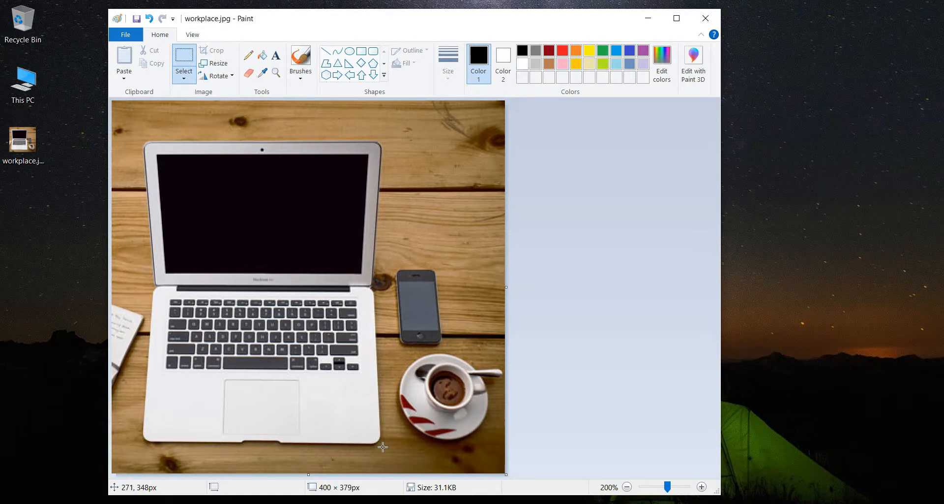
{"action": "mouse_move", "coordinate": [442, 306]}
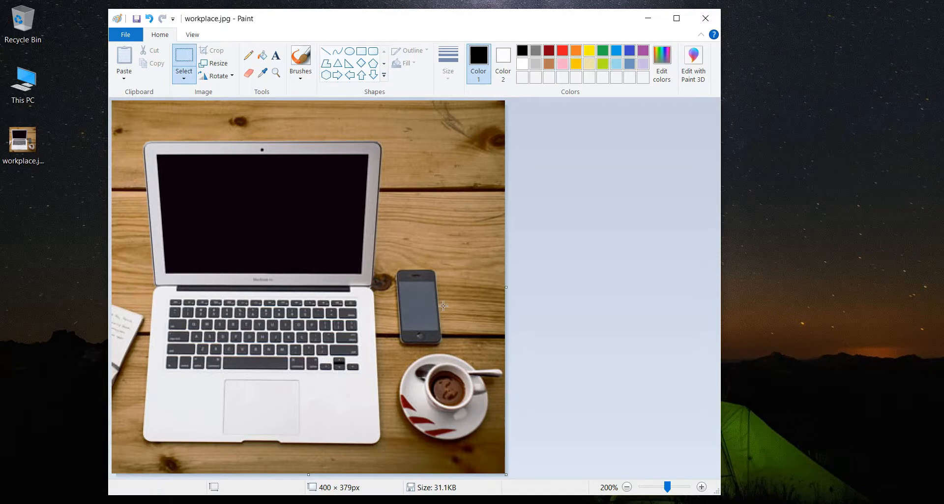
{"action": "mouse_move", "coordinate": [479, 200]}
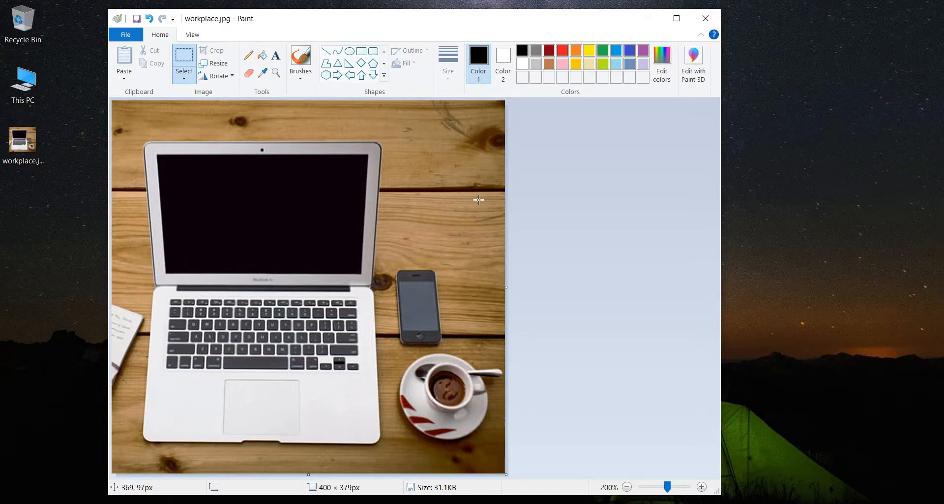